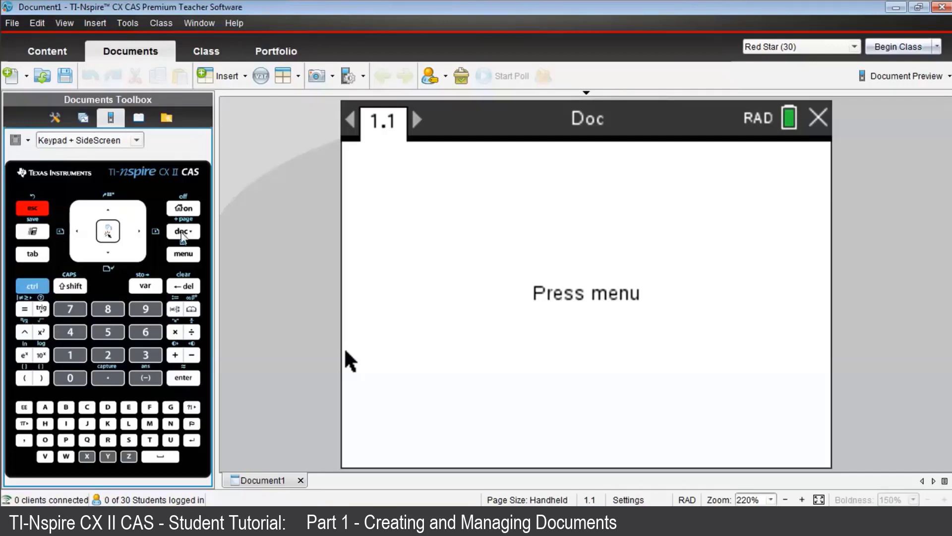
Step: Bring up the Documents menu to start a new blank document
{"action": "left_click", "coordinate": [183, 231]}
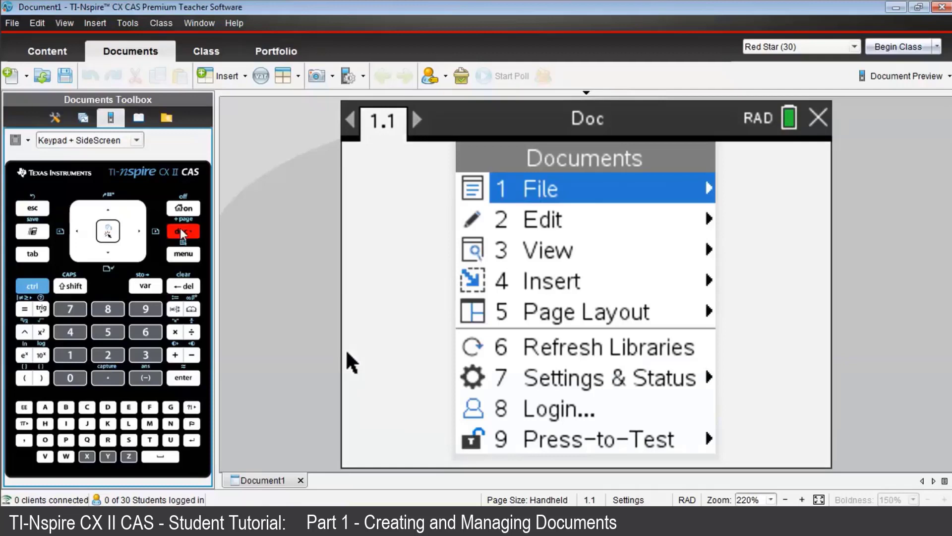
{"action": "mouse_move", "coordinate": [571, 195]}
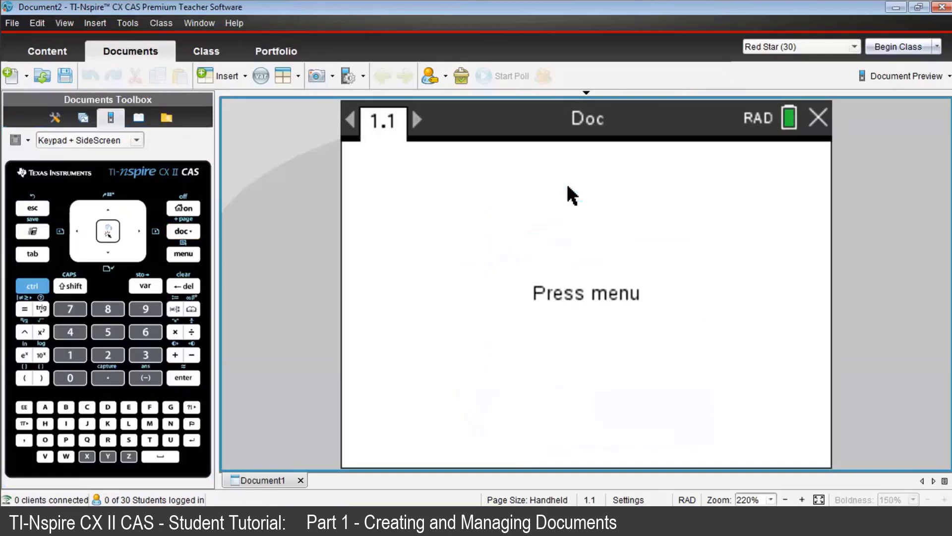
Step: Add a Calculator application to page 1.1 of the new Document2
{"action": "left_click", "coordinate": [182, 253]}
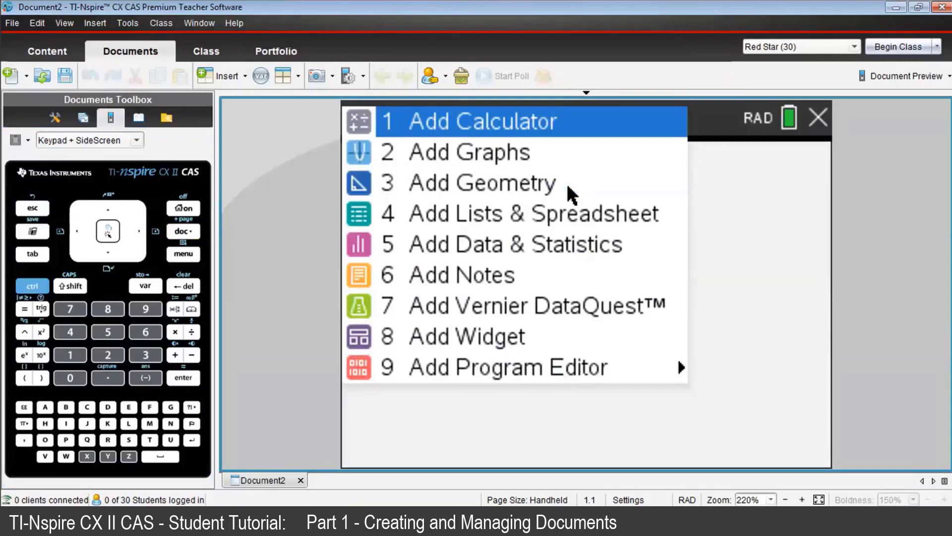
{"action": "left_click", "coordinate": [480, 121]}
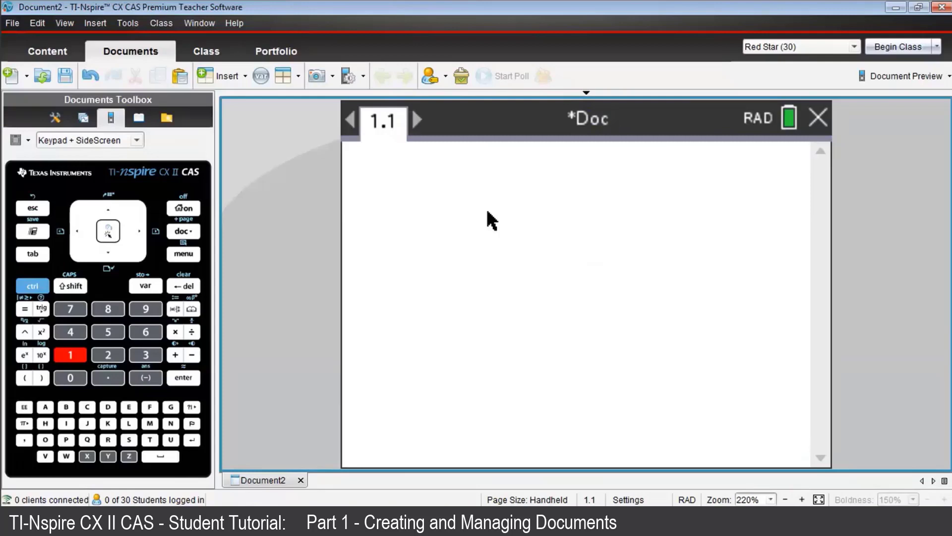
Step: Store 1.576 into the variable p, returning 1.576
{"action": "left_click", "coordinate": [107, 332]}
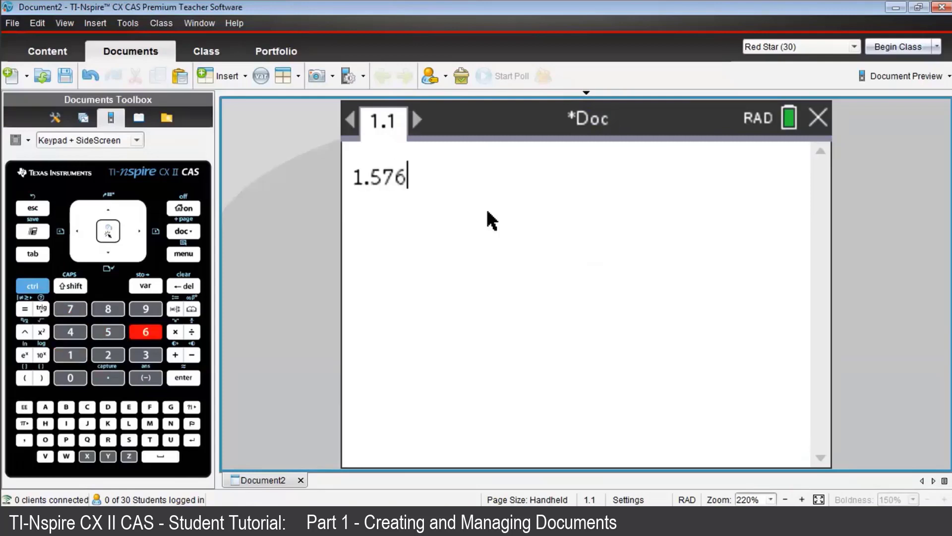
{"action": "mouse_move", "coordinate": [374, 254]}
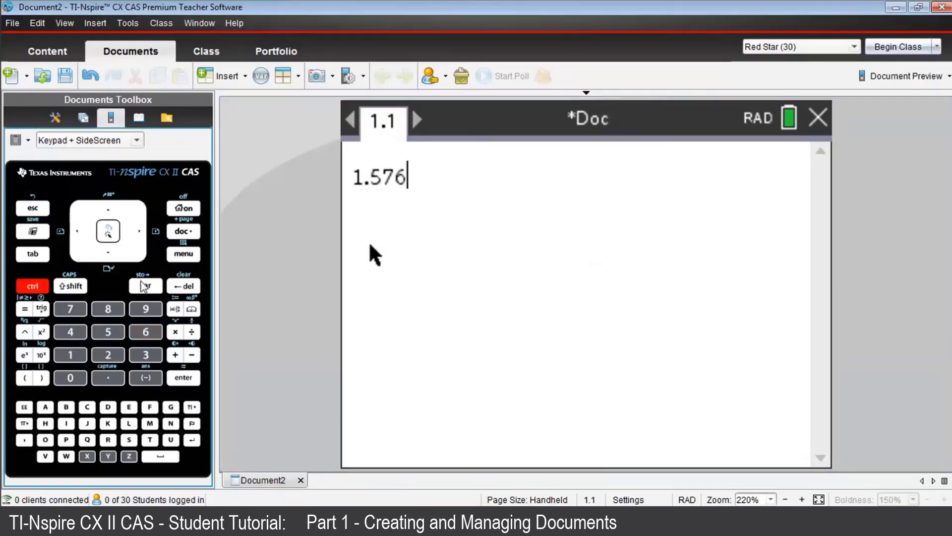
{"action": "left_click", "coordinate": [144, 286]}
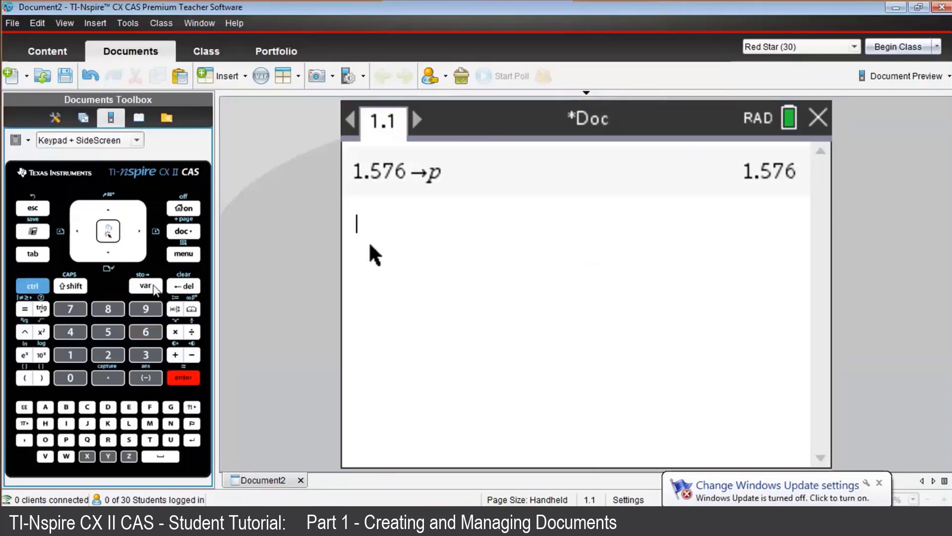
Step: Begin a 9× calculation, then insert page 1.2 with its application list open
{"action": "left_click", "coordinate": [145, 309]}
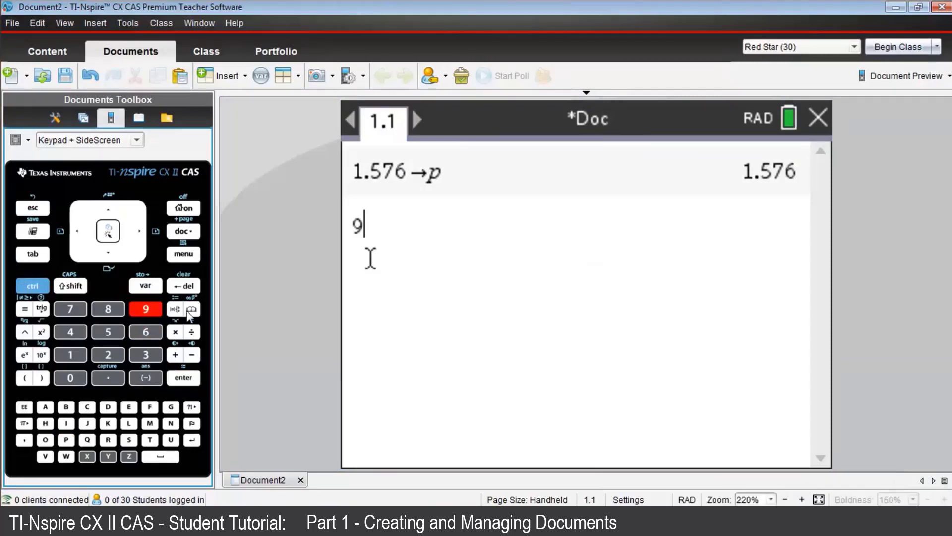
{"action": "left_click", "coordinate": [174, 331]}
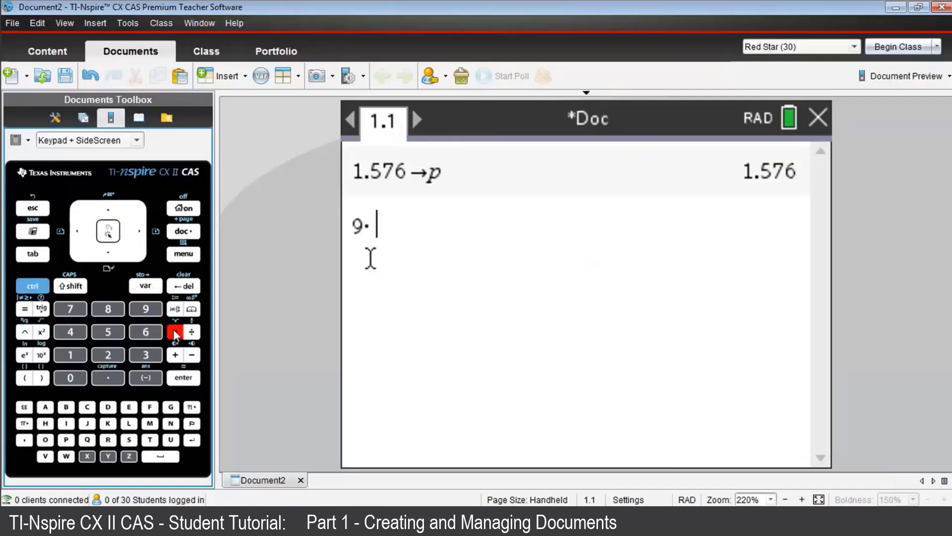
{"action": "left_click", "coordinate": [66, 439]}
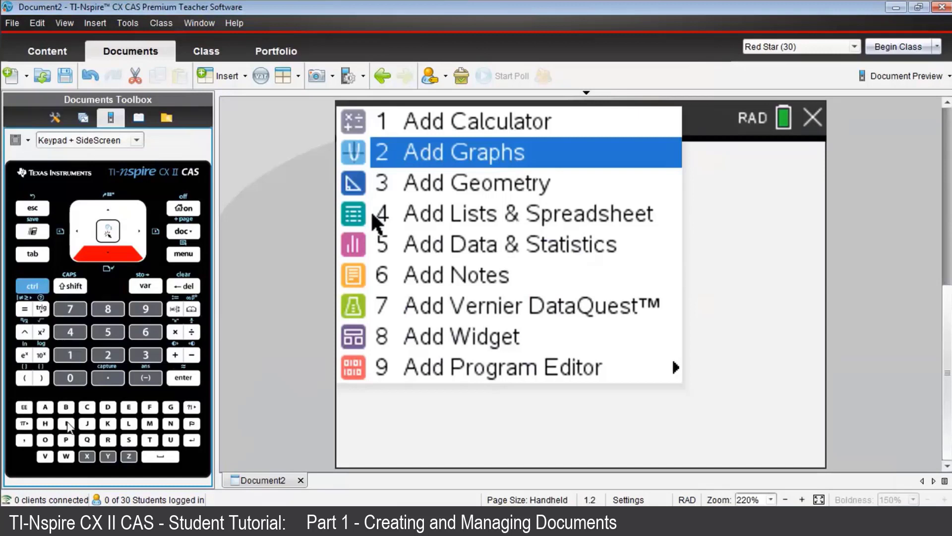
Step: Plot f1(x)=p·x on a Graphs page 1.2, then insert page 1.3
{"action": "left_click", "coordinate": [463, 151]}
{"action": "type", "text": "p"}
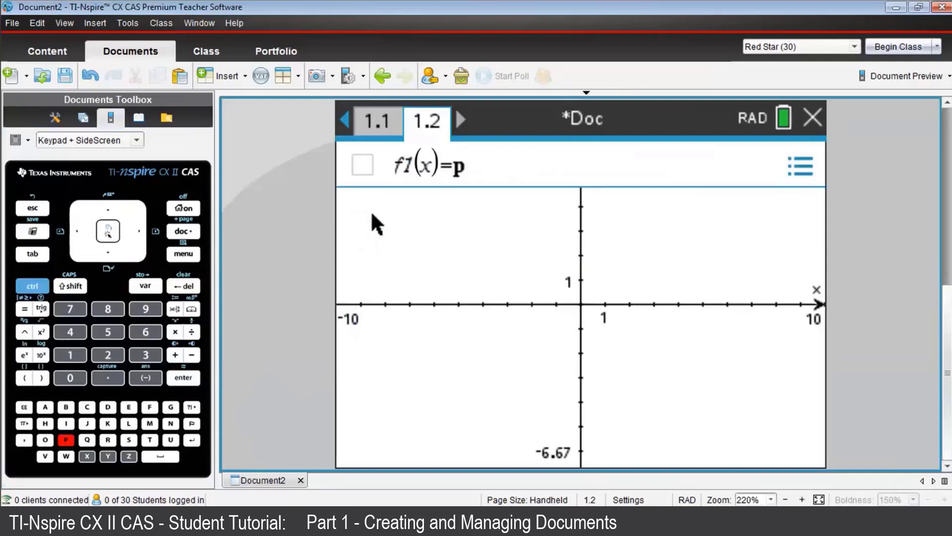
{"action": "left_click", "coordinate": [175, 331]}
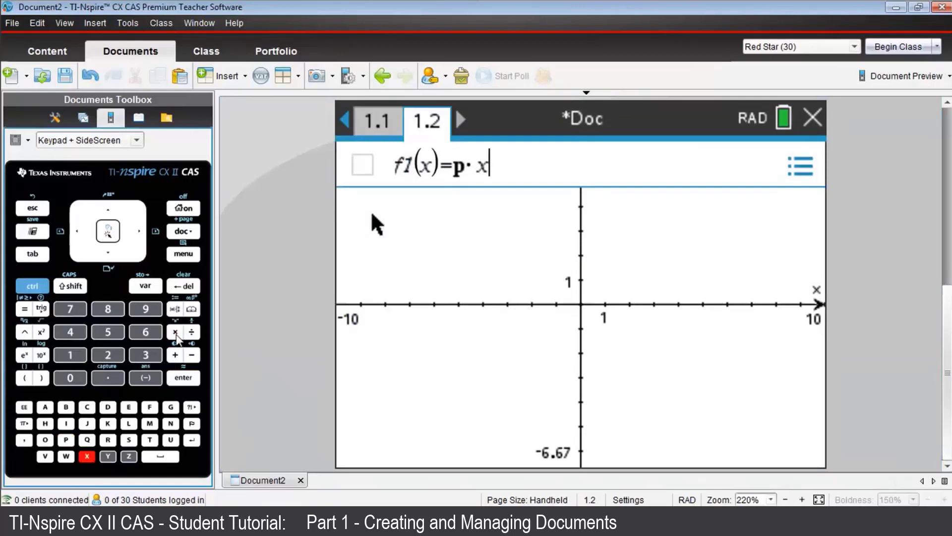
{"action": "key", "text": "enter"}
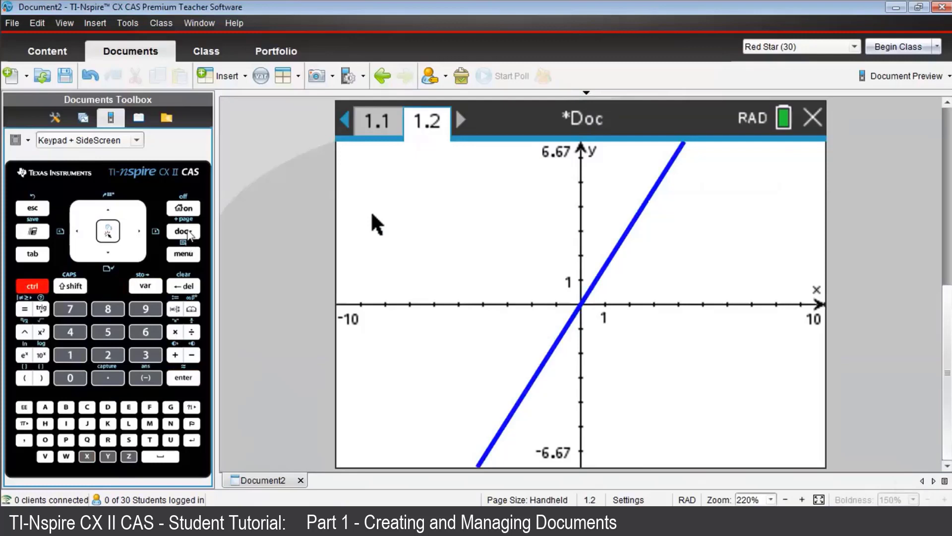
{"action": "left_click", "coordinate": [182, 231]}
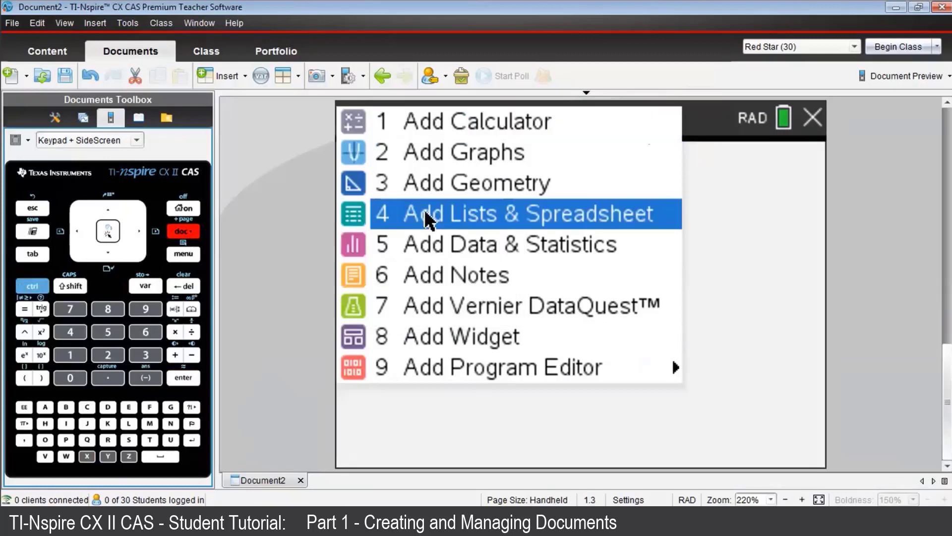
Step: Add a Lists & Spreadsheet page with 9 in A1 and =p showing 14.184 in B1
{"action": "left_click", "coordinate": [522, 213]}
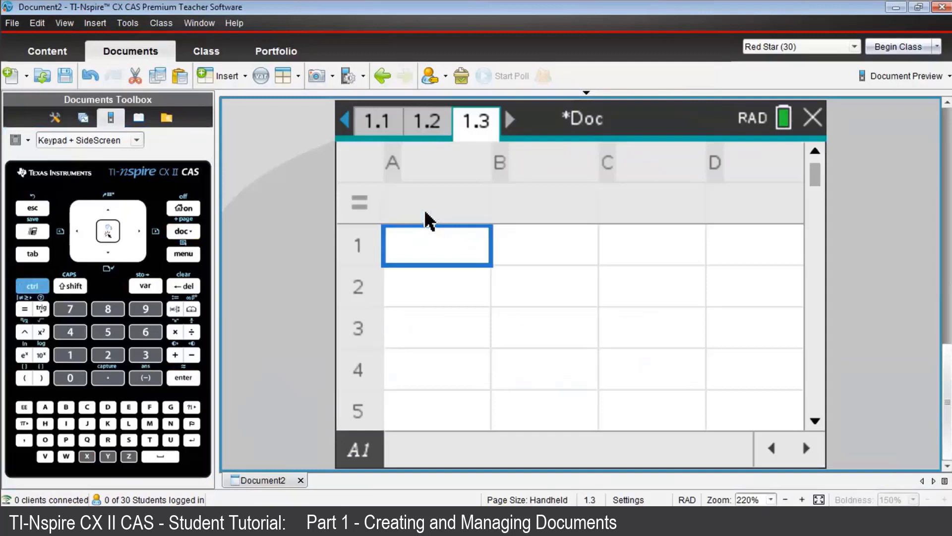
{"action": "mouse_move", "coordinate": [464, 131]}
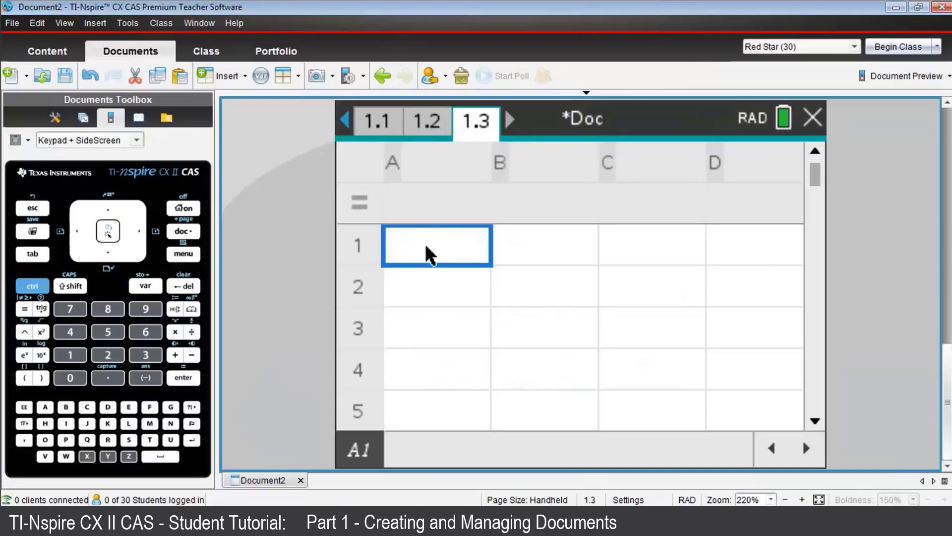
{"action": "type", "text": "9"}
{"action": "left_click", "coordinate": [545, 245]}
{"action": "type", "text": "="}
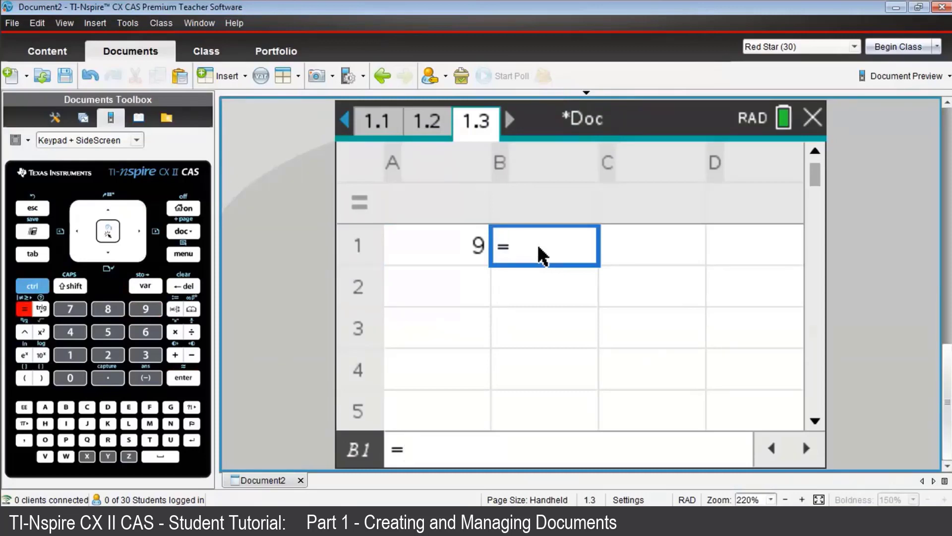
{"action": "type", "text": "p"}
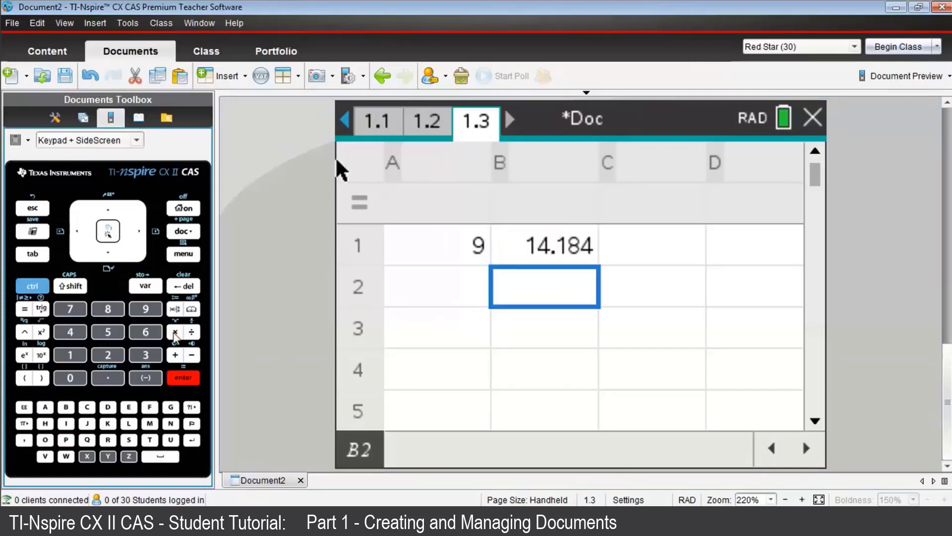
{"action": "left_click", "coordinate": [31, 286]}
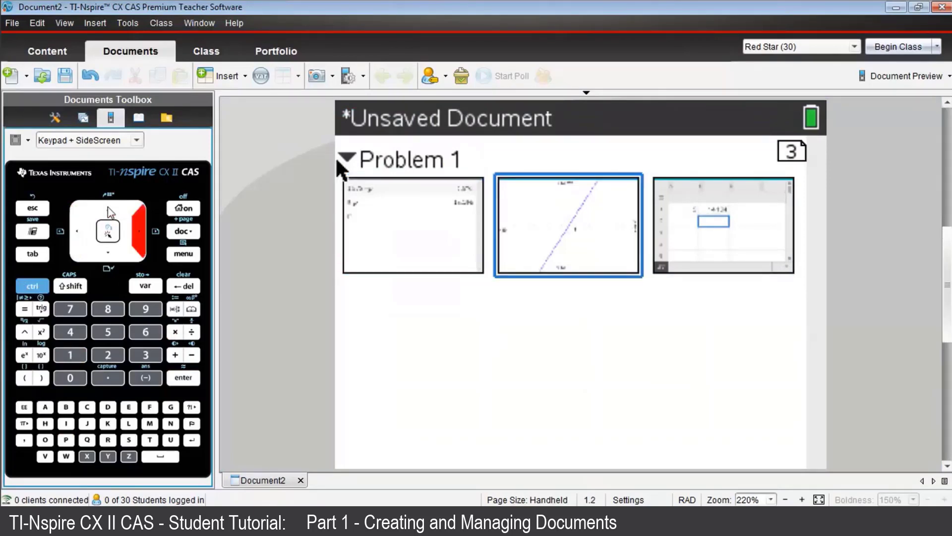
Step: Move between the page sorter thumbnails, leaving spreadsheet page 1.3 current
{"action": "left_click", "coordinate": [723, 225]}
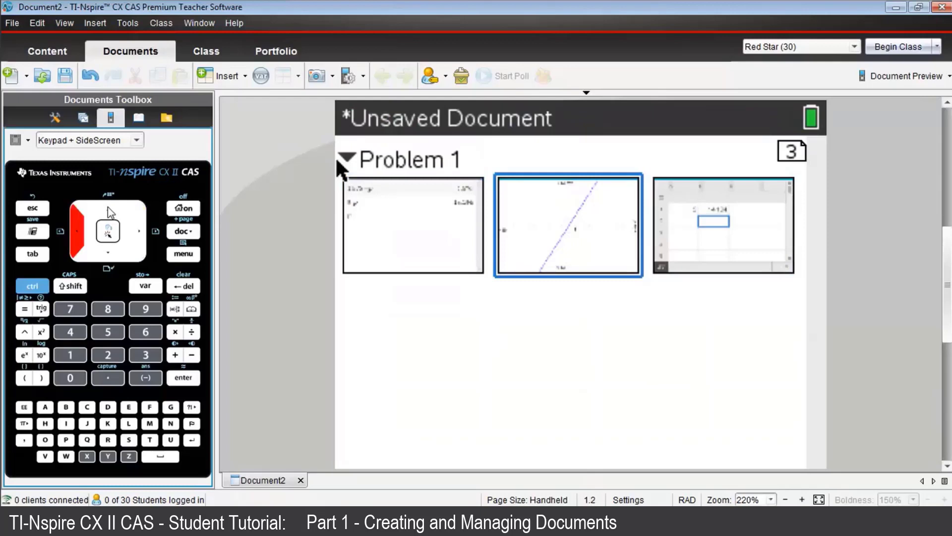
{"action": "double_click", "coordinate": [567, 225]}
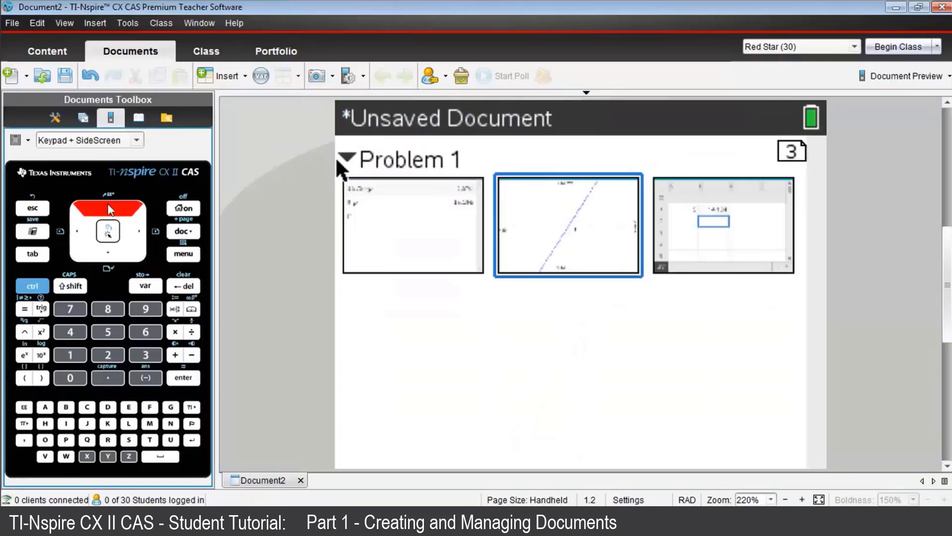
{"action": "mouse_move", "coordinate": [522, 169]}
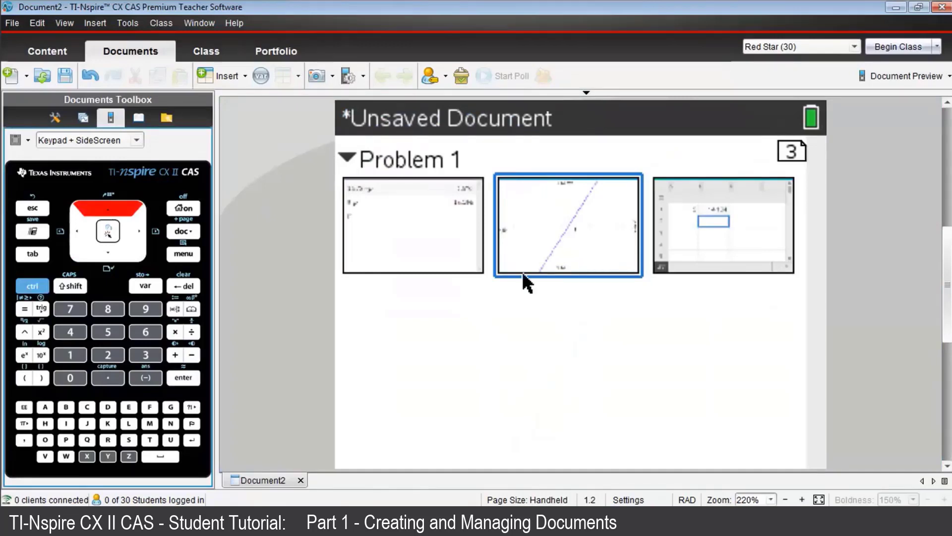
{"action": "mouse_move", "coordinate": [412, 270]}
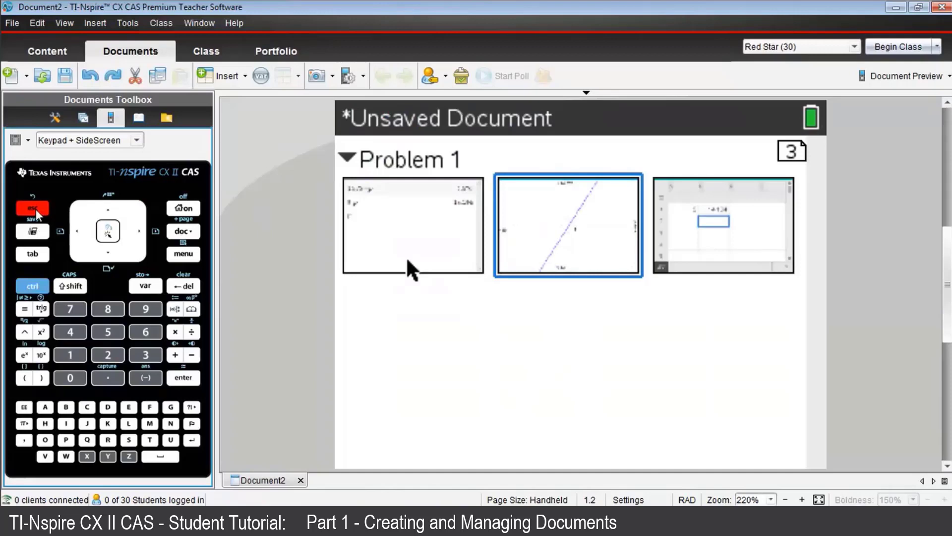
{"action": "left_click", "coordinate": [722, 225]}
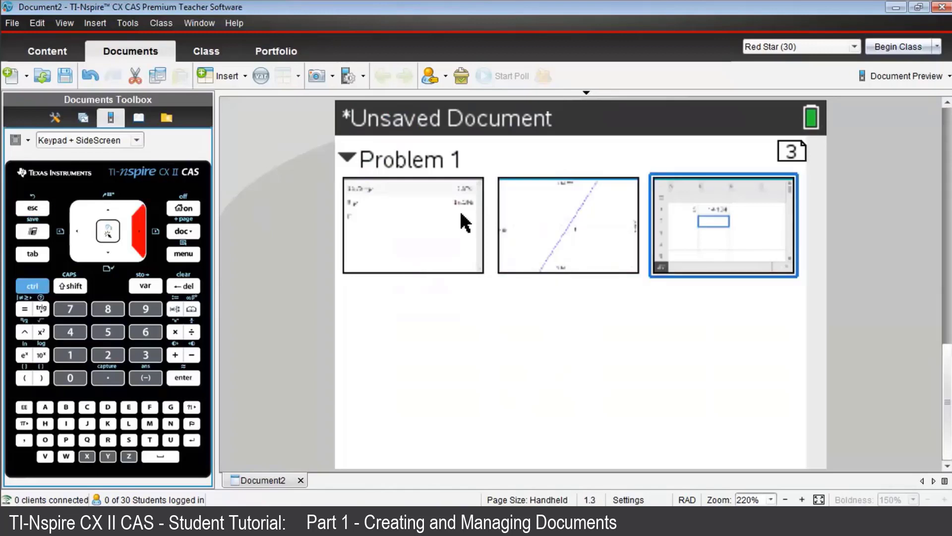
Step: Insert Problem 2 after page 1.3, starting with blank calculator page 2.1
{"action": "double_click", "coordinate": [722, 225]}
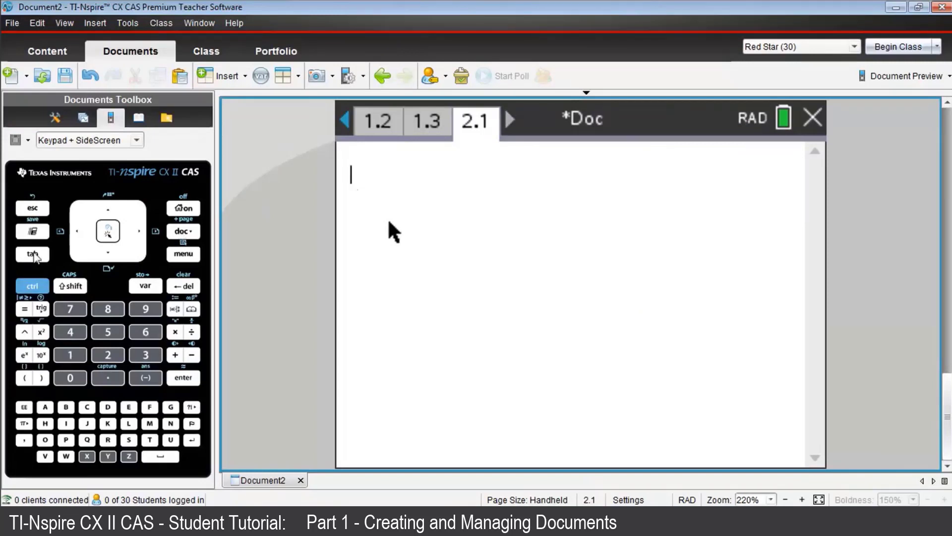
Step: Choose the Expand command from the Algebra menu
{"action": "left_click", "coordinate": [182, 253]}
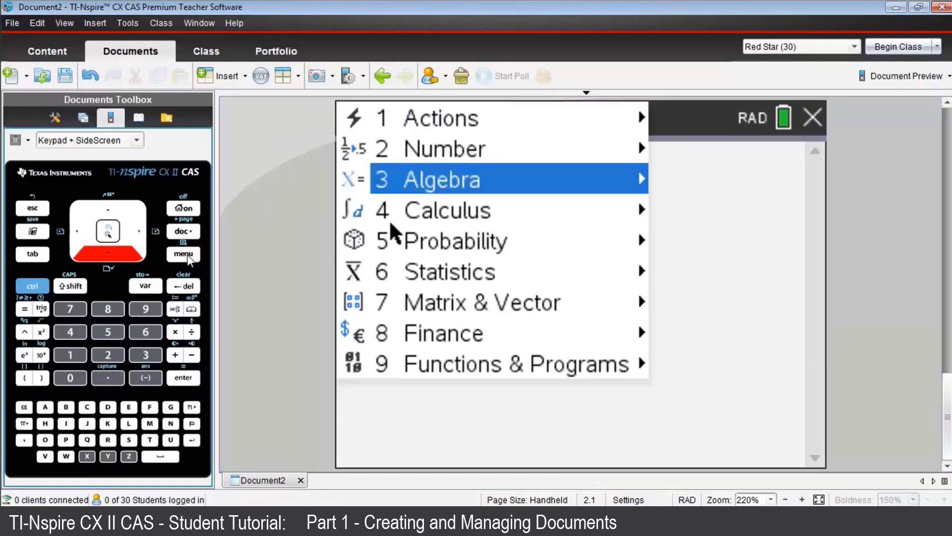
{"action": "left_click", "coordinate": [444, 178]}
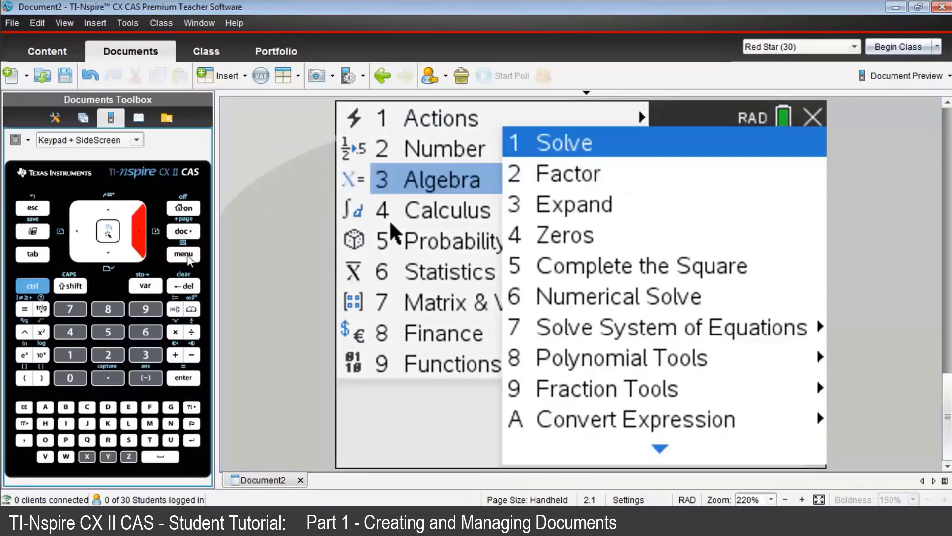
{"action": "key", "text": "Down"}
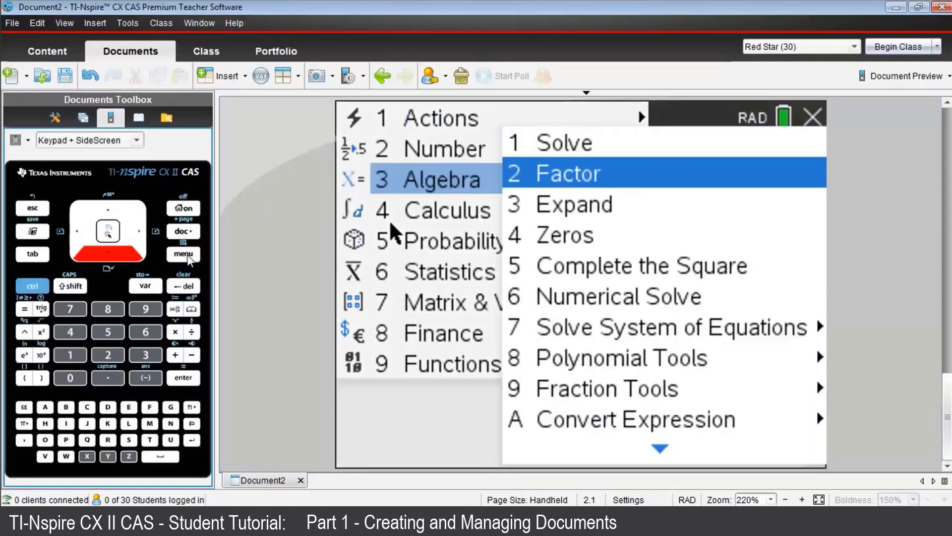
{"action": "left_click", "coordinate": [573, 204]}
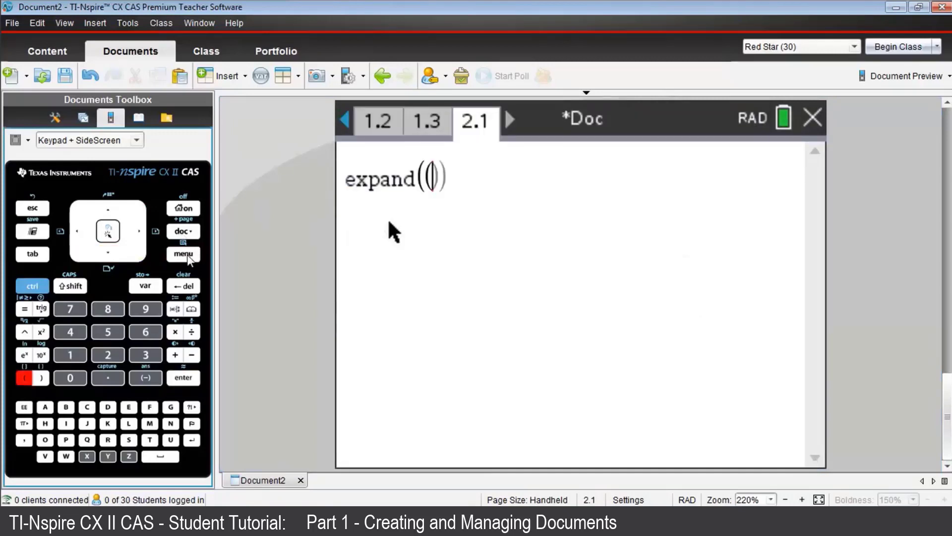
Step: Evaluate expand((4·p−1)³), returning 64·p³−48·p²+12·p−1
{"action": "left_click", "coordinate": [69, 331]}
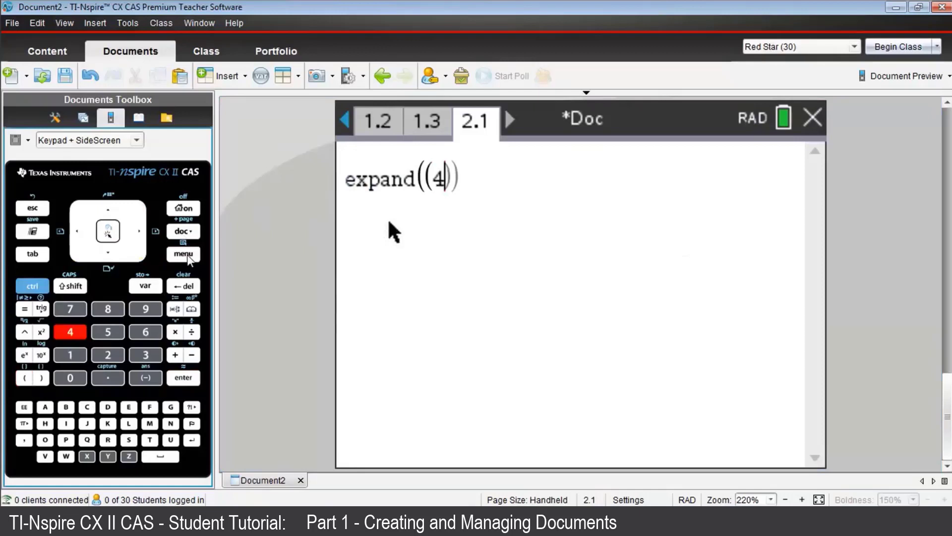
{"action": "left_click", "coordinate": [192, 355]}
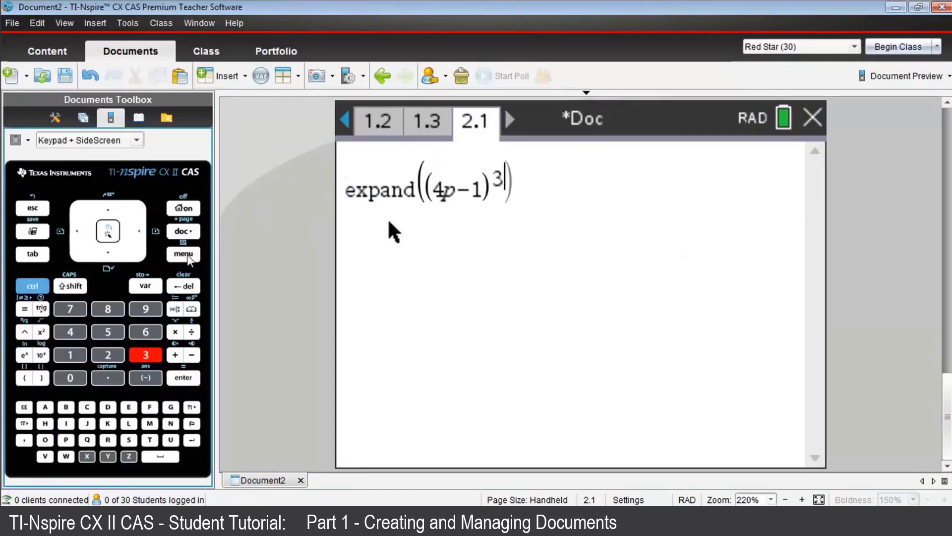
{"action": "key", "text": "enter"}
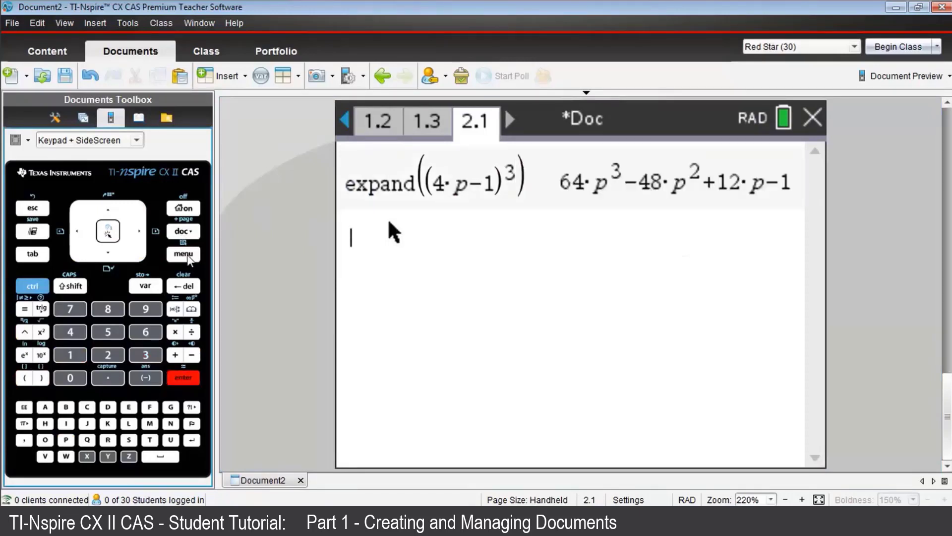